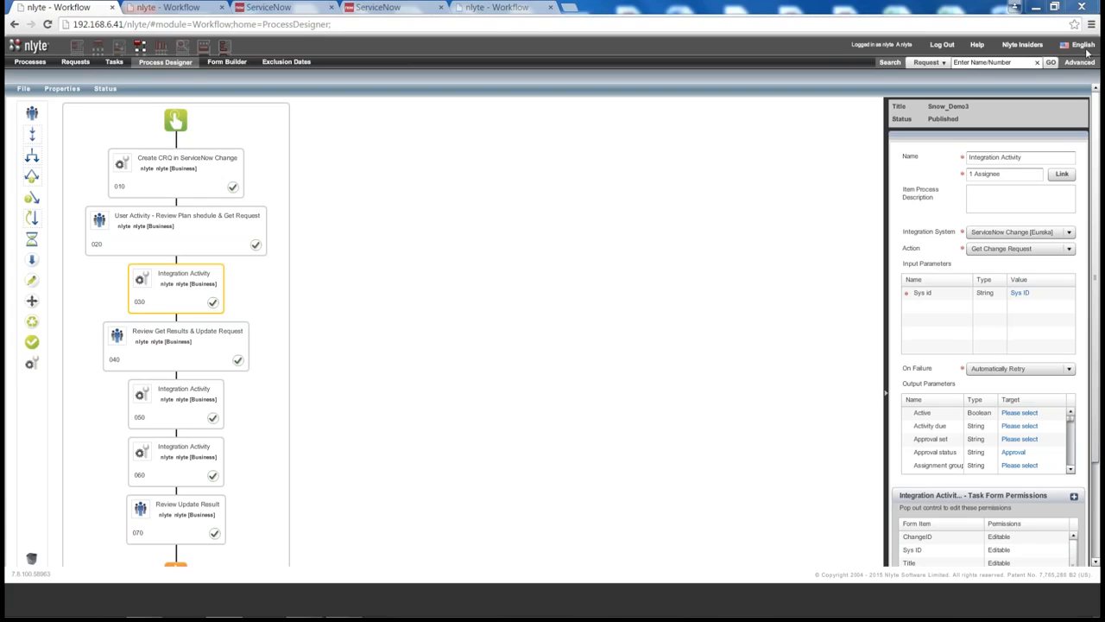
{"action": "mouse_move", "coordinate": [504, 172]}
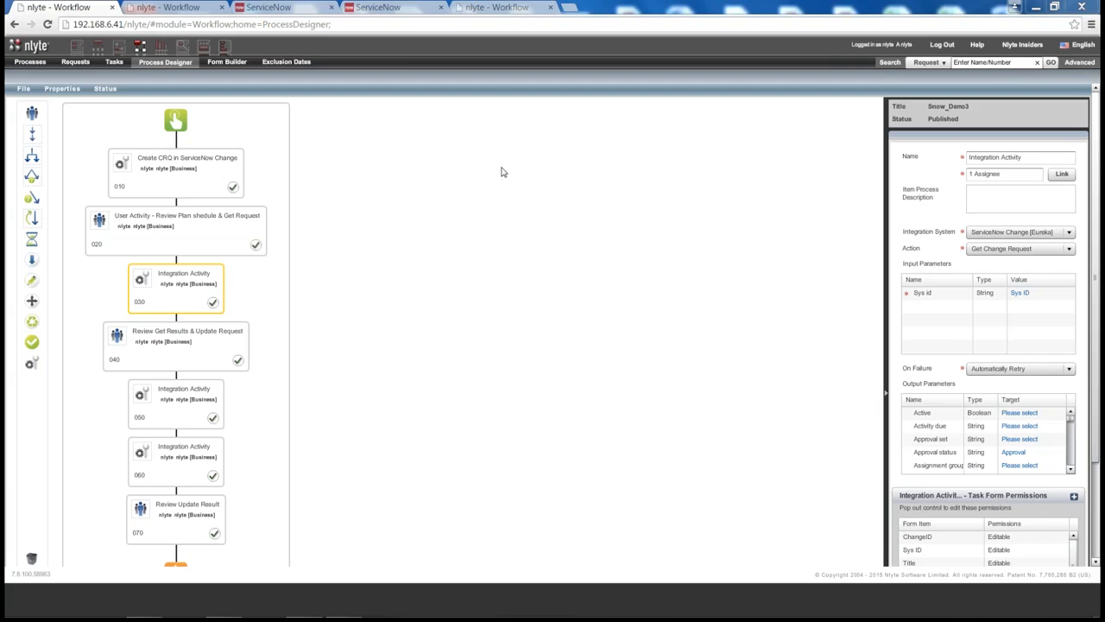
Review the Create CRQ and integration activities, keep Get Change Request, and start a new Snow_Demo3 request.
{"action": "left_click", "coordinate": [176, 170]}
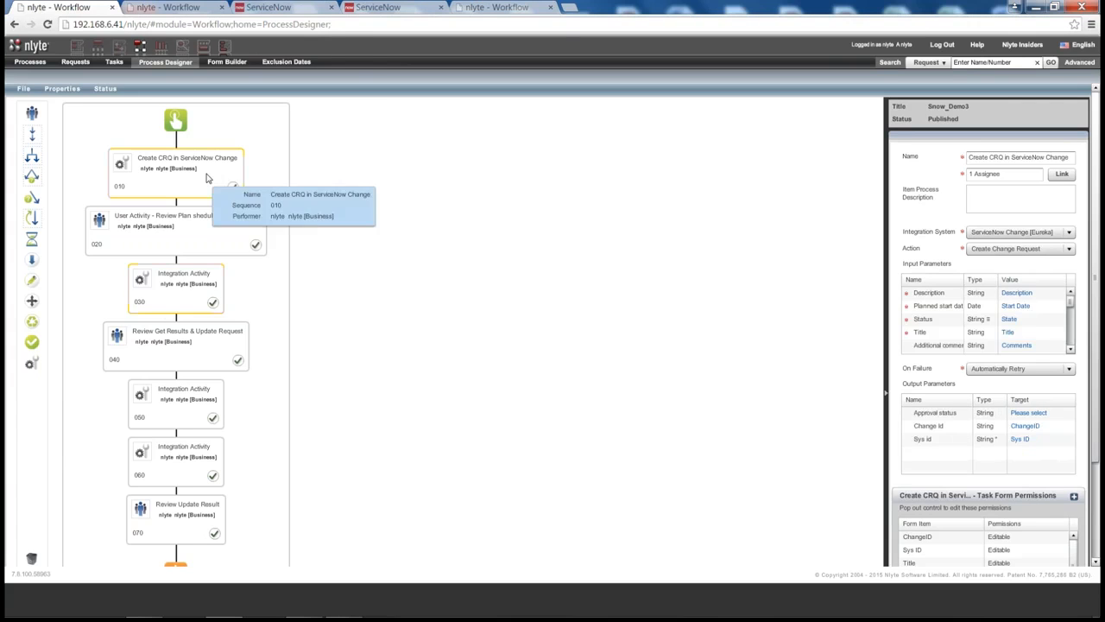
{"action": "left_click", "coordinate": [176, 286]}
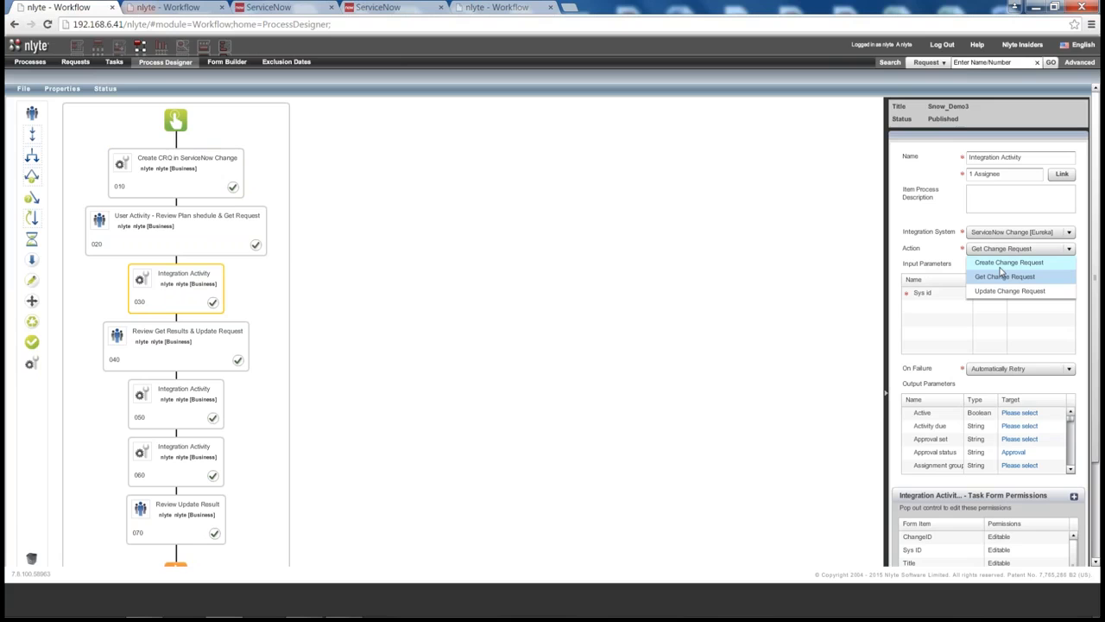
{"action": "left_click", "coordinate": [1003, 276]}
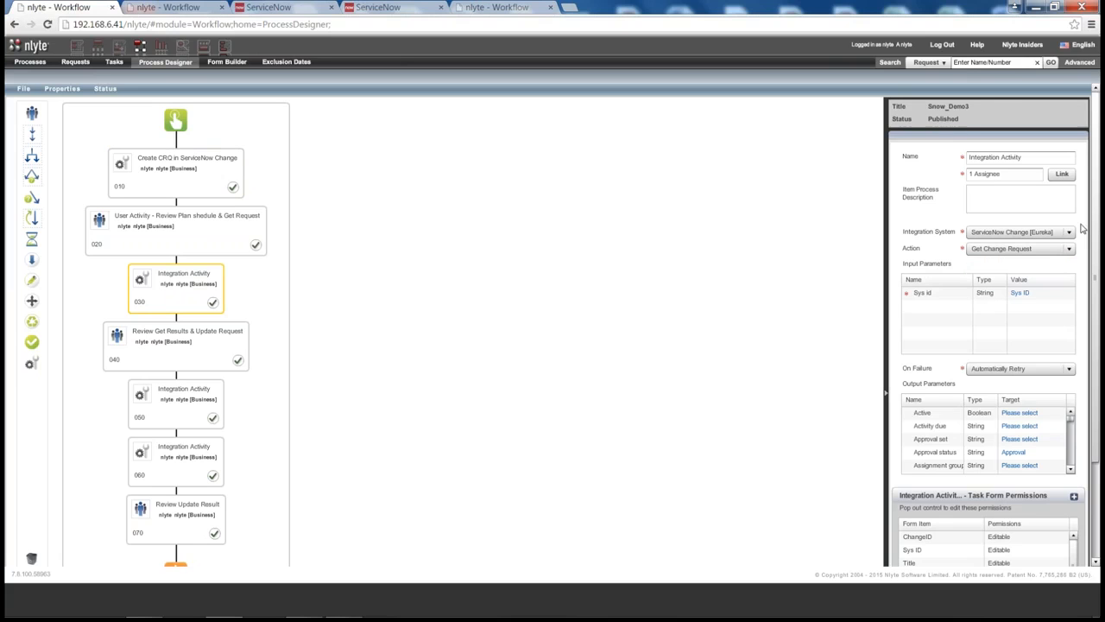
{"action": "mouse_move", "coordinate": [1053, 326]}
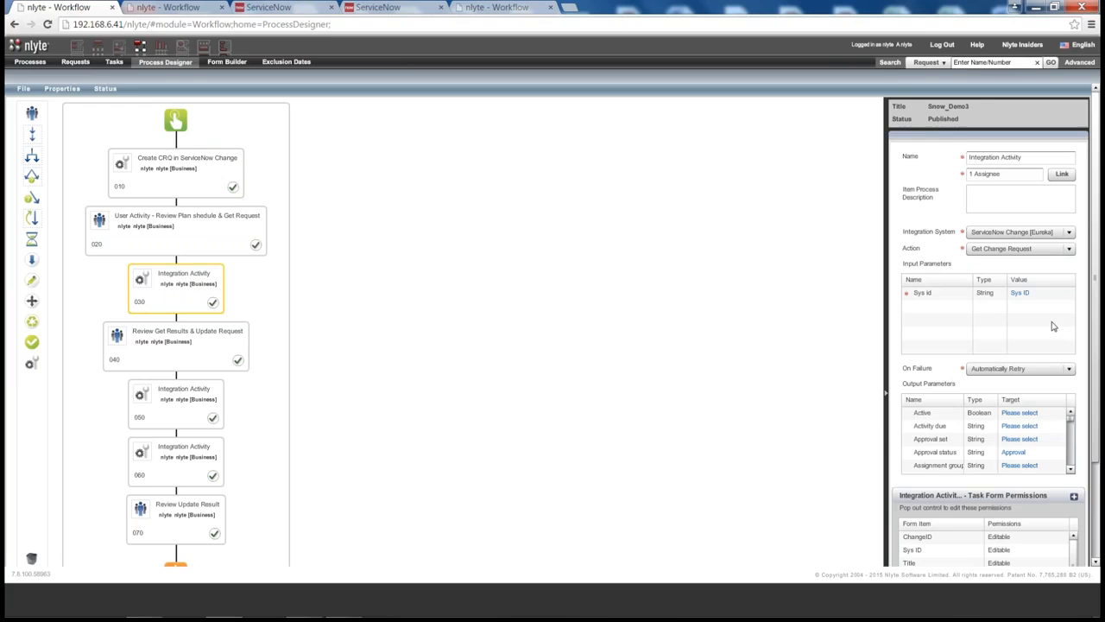
{"action": "left_click", "coordinate": [172, 7]}
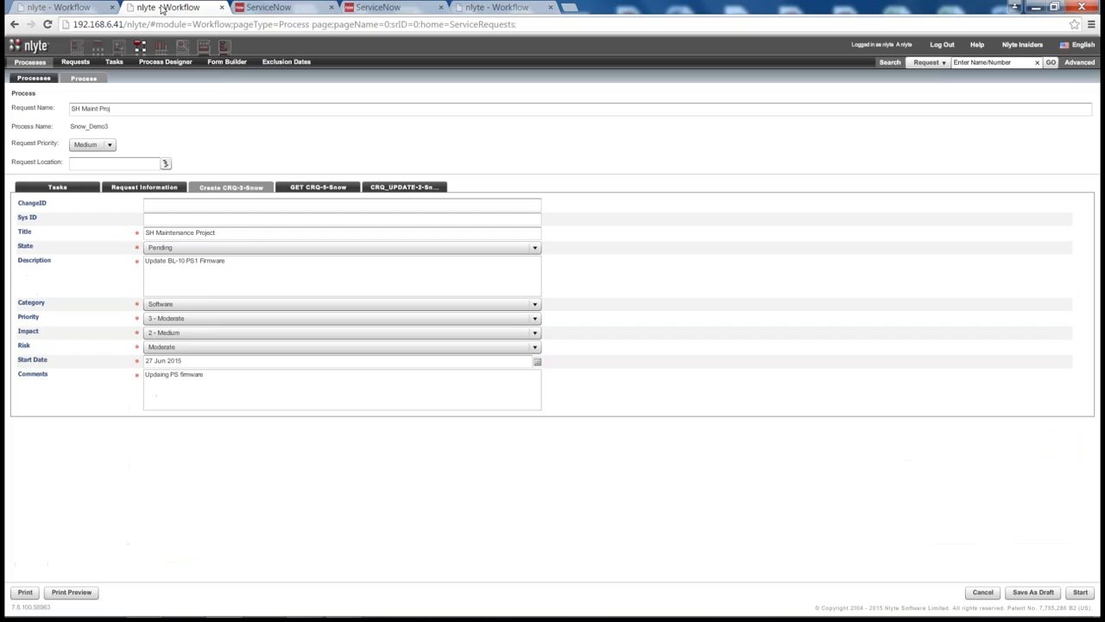
{"action": "mouse_move", "coordinate": [988, 528]}
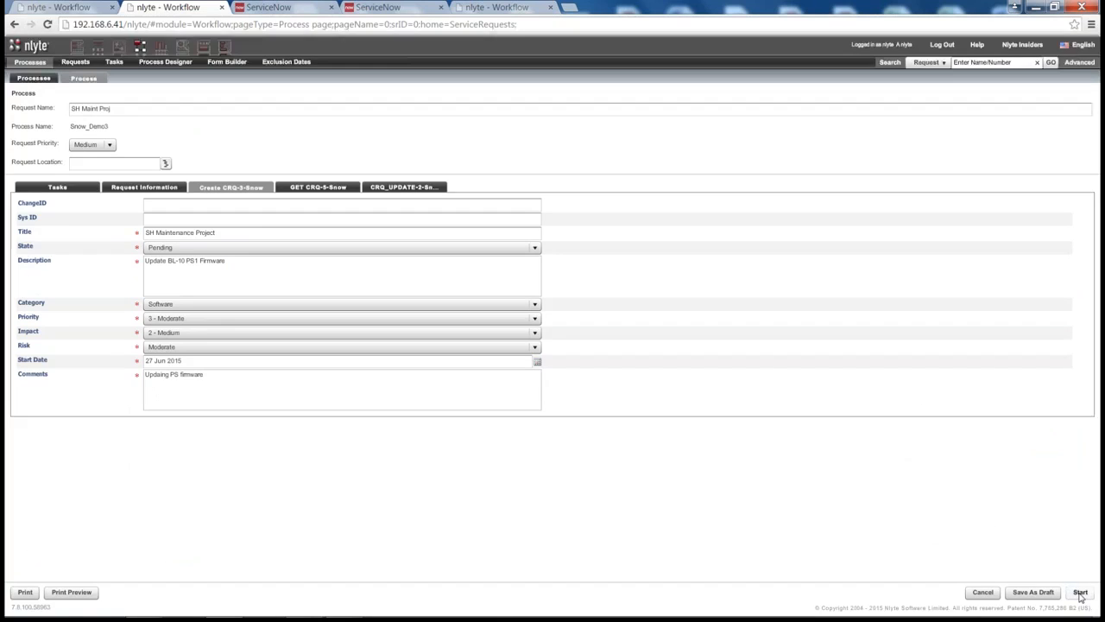
Start the SH Maint Proj request so its task list opens with the Create CRQ task active.
{"action": "left_click", "coordinate": [1081, 591]}
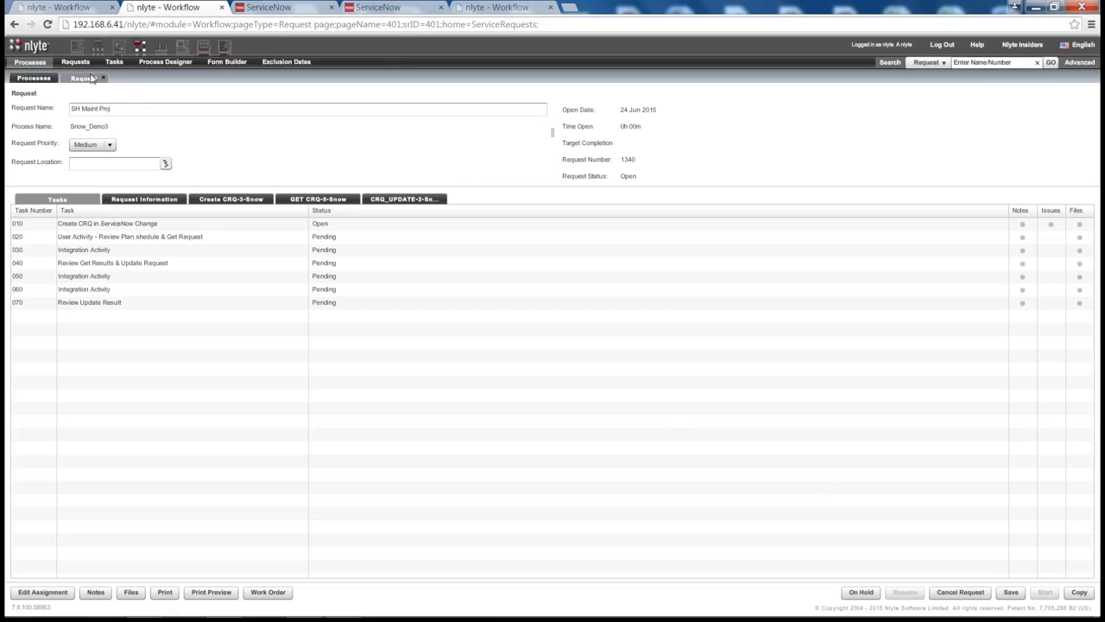
Refresh the request and open the Review Plan task showing ServiceNow change CHG0030134.
{"action": "left_click", "coordinate": [83, 78]}
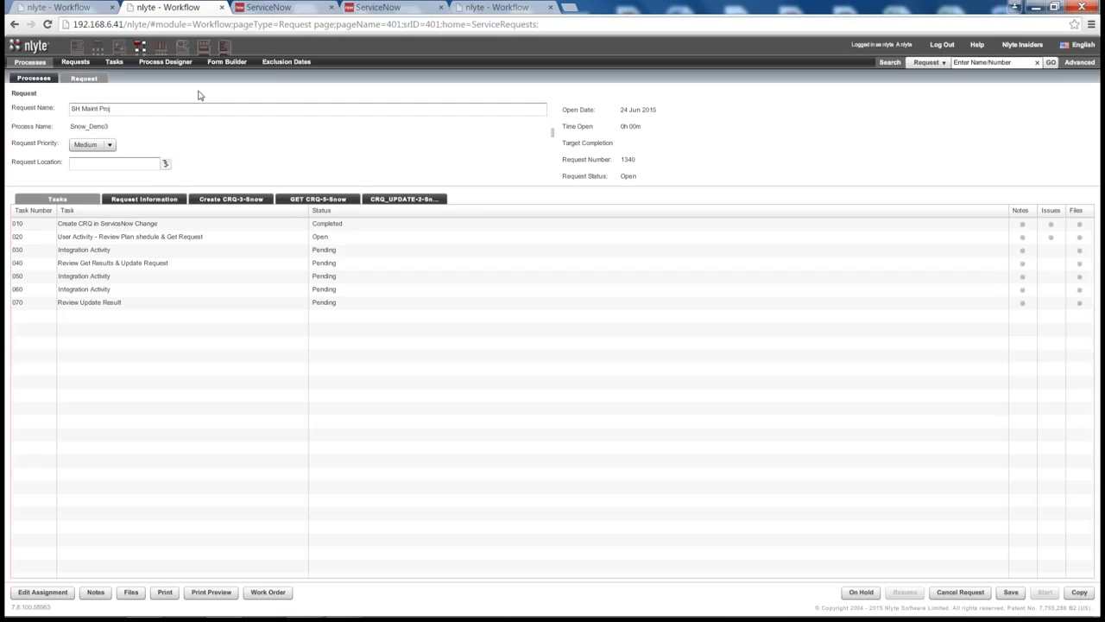
{"action": "left_click", "coordinate": [130, 236]}
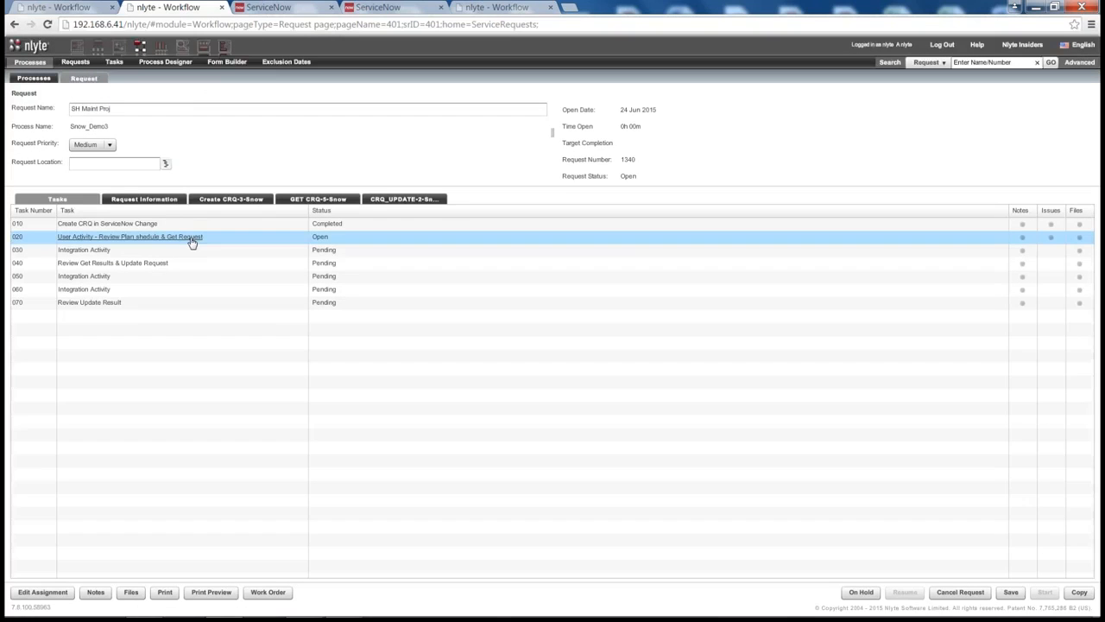
{"action": "left_click", "coordinate": [129, 236]}
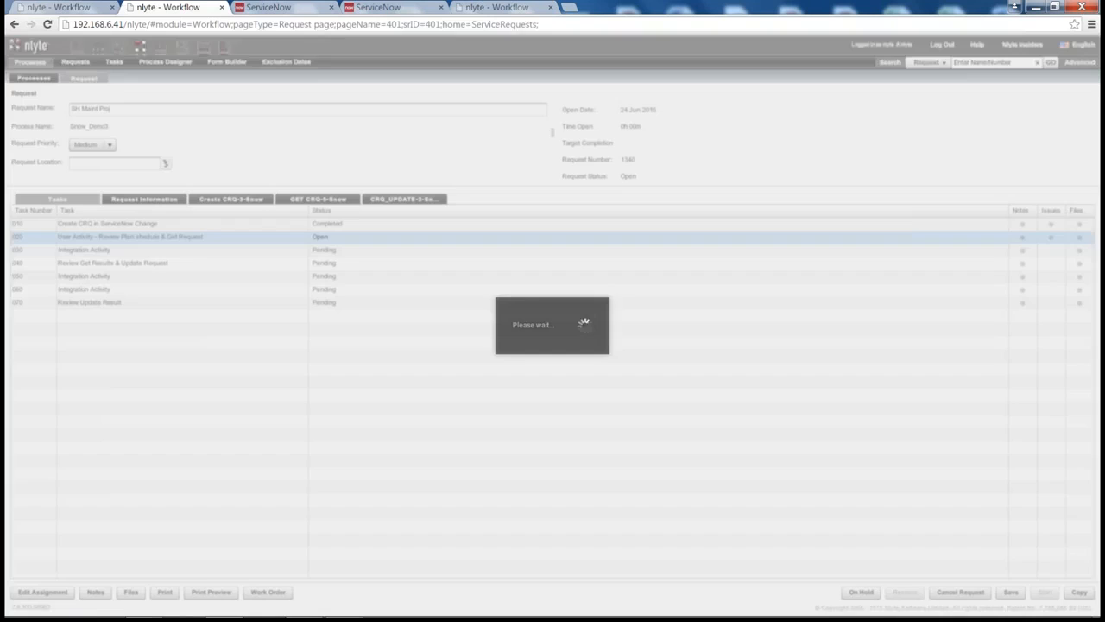
{"action": "left_click", "coordinate": [129, 234]}
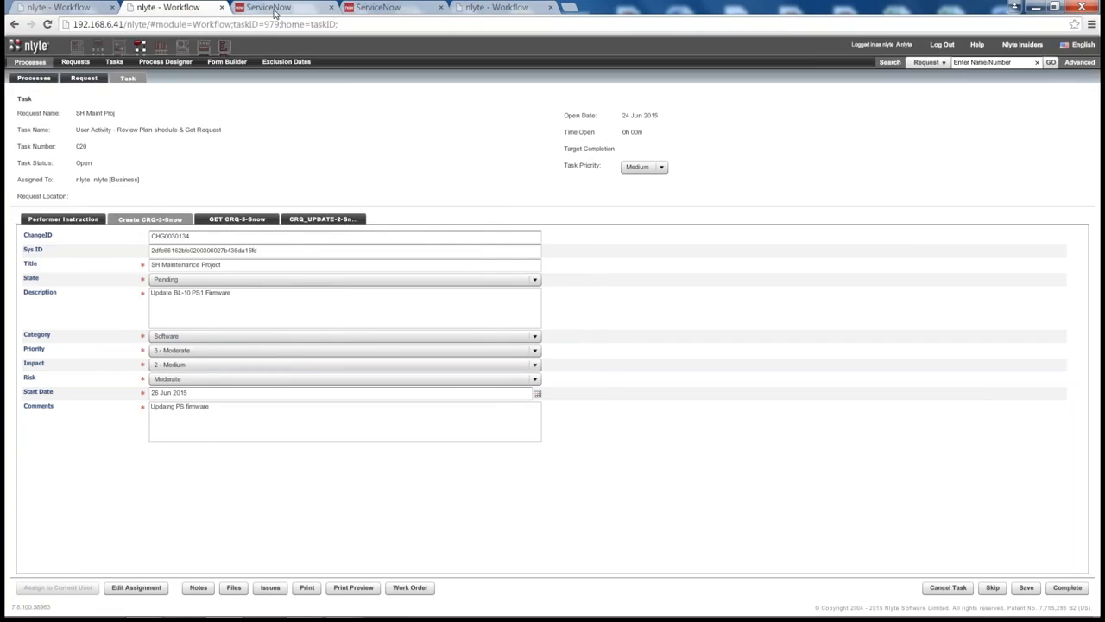
Refresh the ServiceNow Change Requests list and open CHG0030134 'SH Maintenance Project'.
{"action": "left_click", "coordinate": [269, 7]}
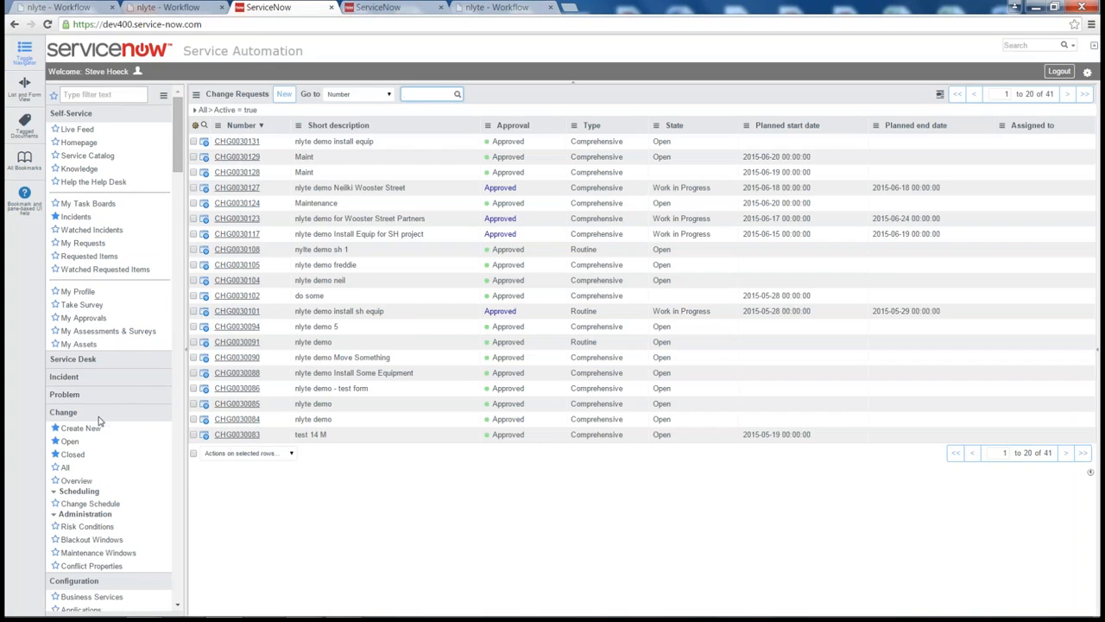
{"action": "left_click", "coordinate": [70, 440]}
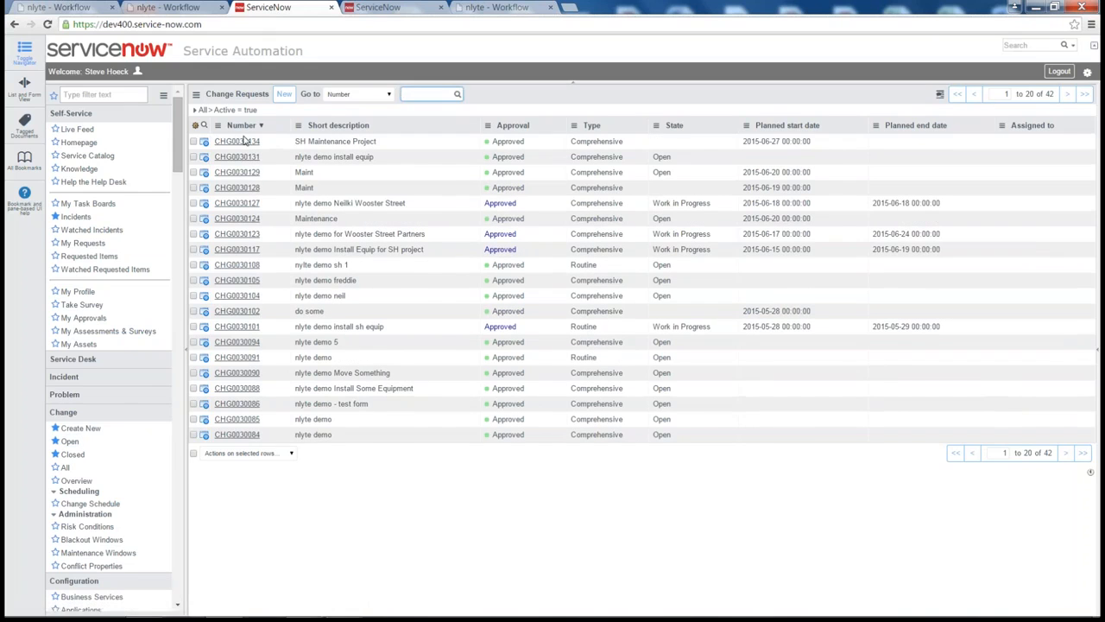
{"action": "left_click", "coordinate": [236, 141]}
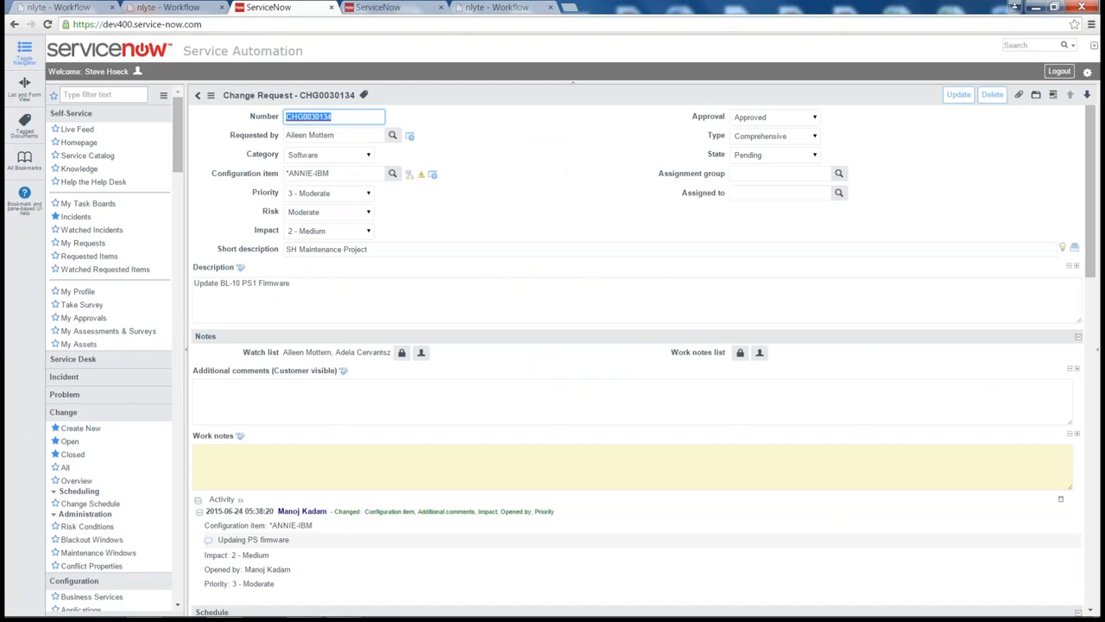
{"action": "mouse_move", "coordinate": [387, 148]}
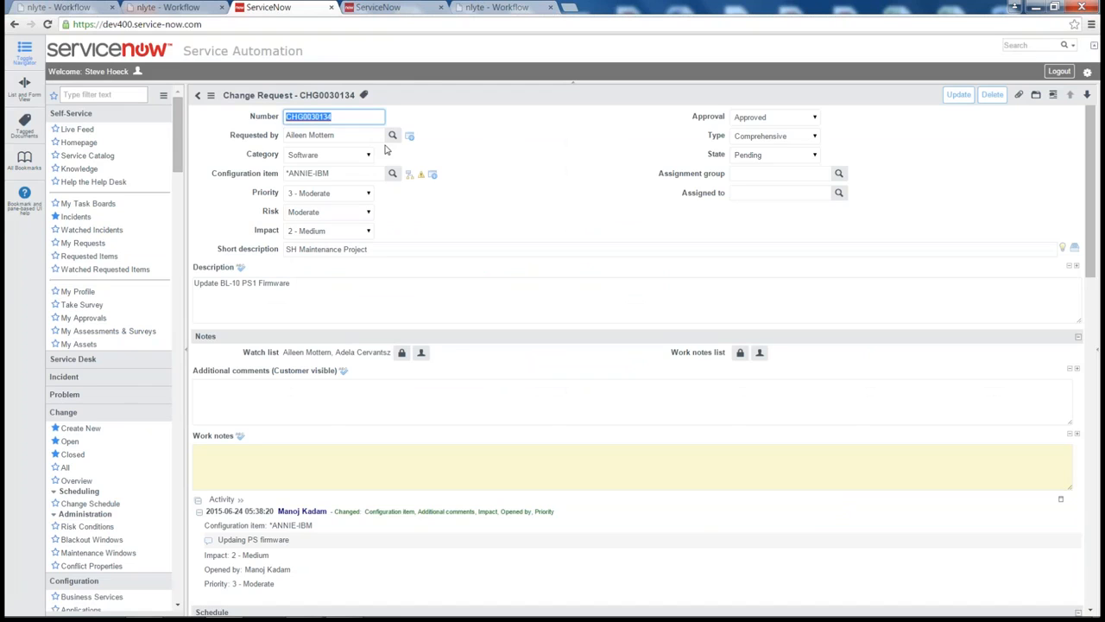
{"action": "mouse_move", "coordinate": [401, 7]}
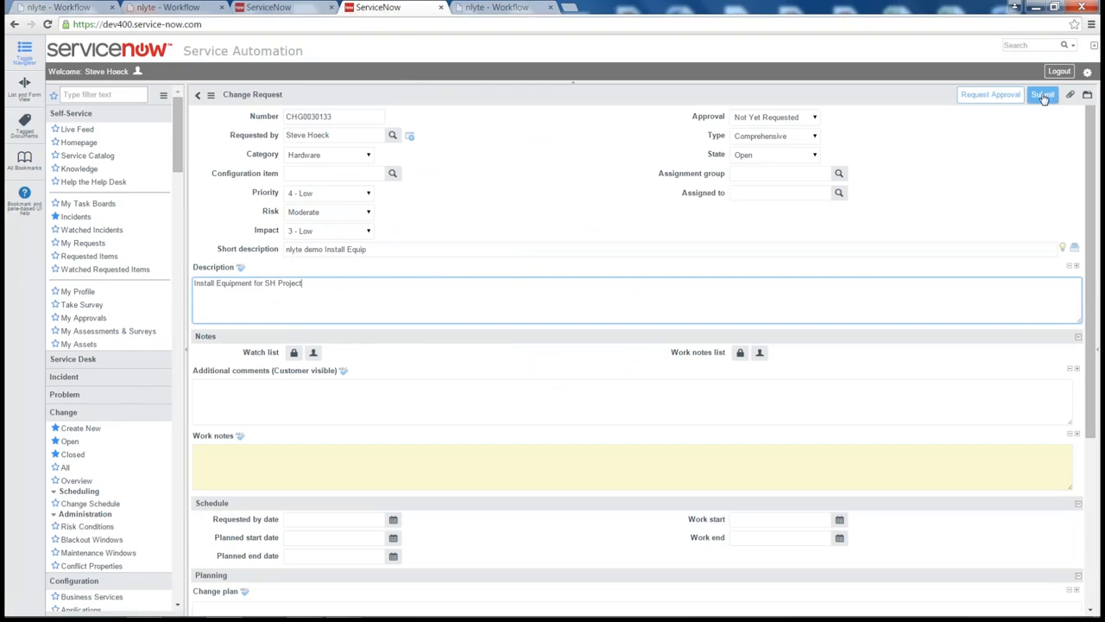
Submit the 'nlyte demo Install Equip' change request in ServiceNow.
{"action": "left_click", "coordinate": [1043, 94]}
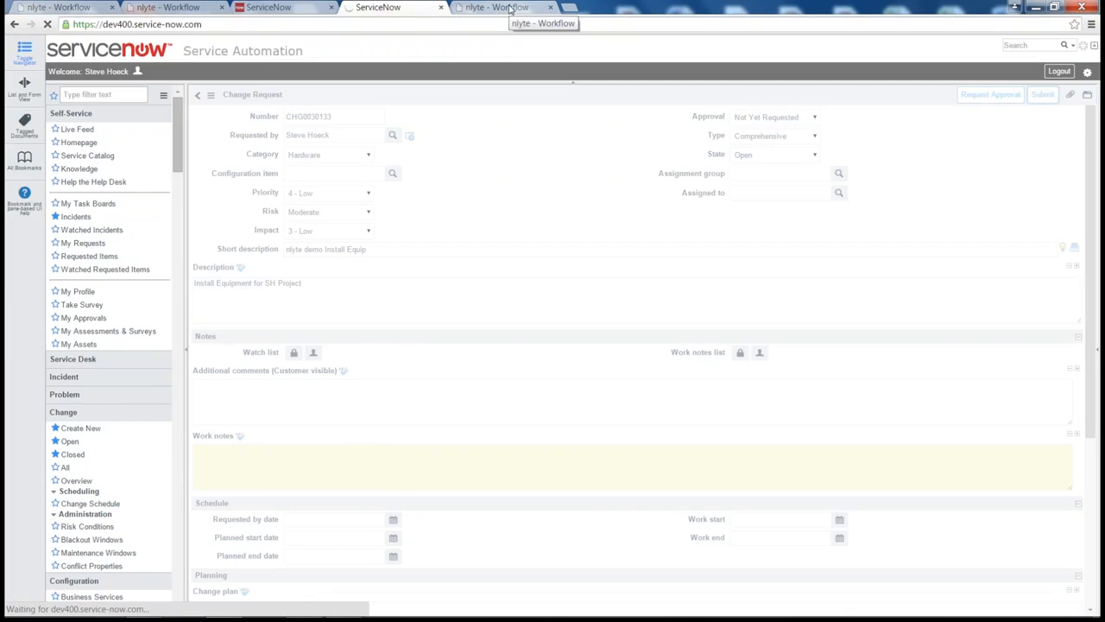
Search today's open nlyte requests and select the CHG0030133 request created from ServiceNow.
{"action": "left_click", "coordinate": [504, 7]}
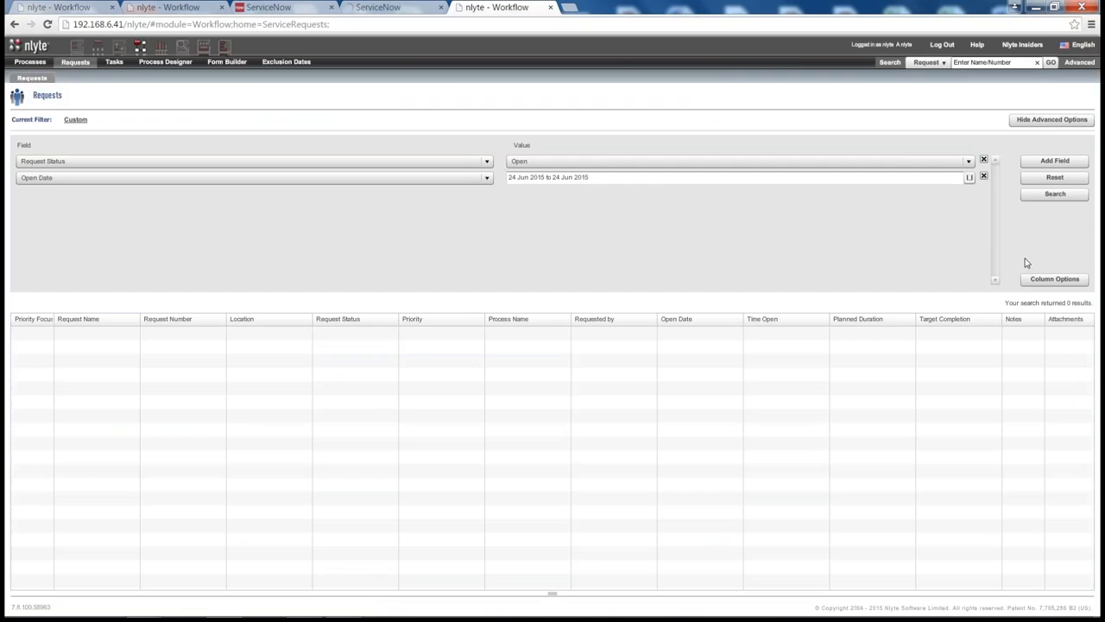
{"action": "left_click", "coordinate": [1053, 194]}
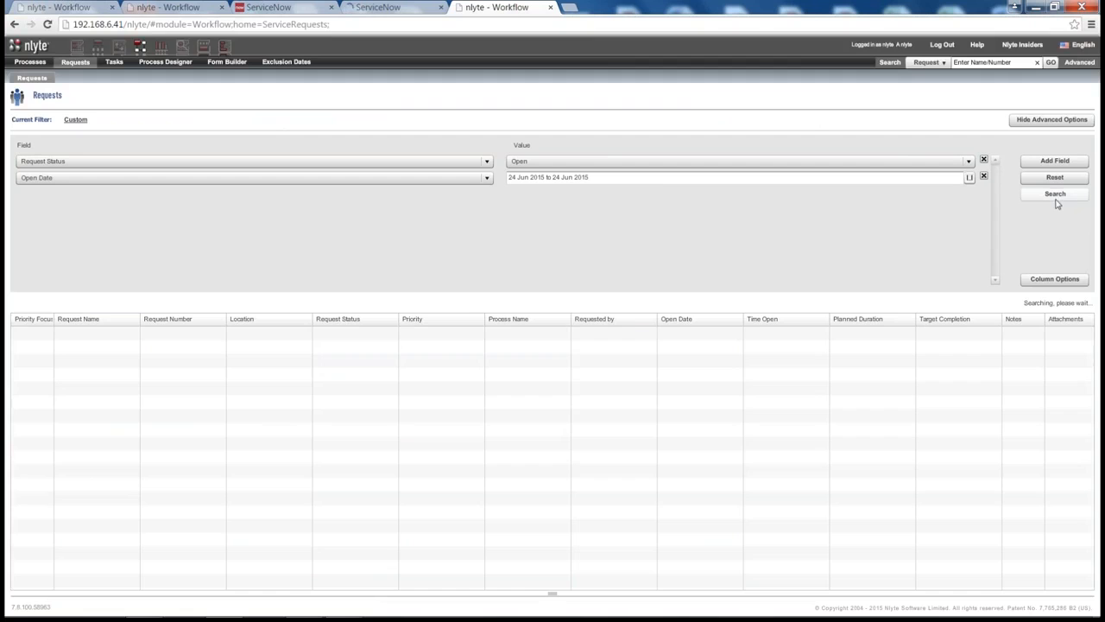
{"action": "left_click", "coordinate": [1053, 193]}
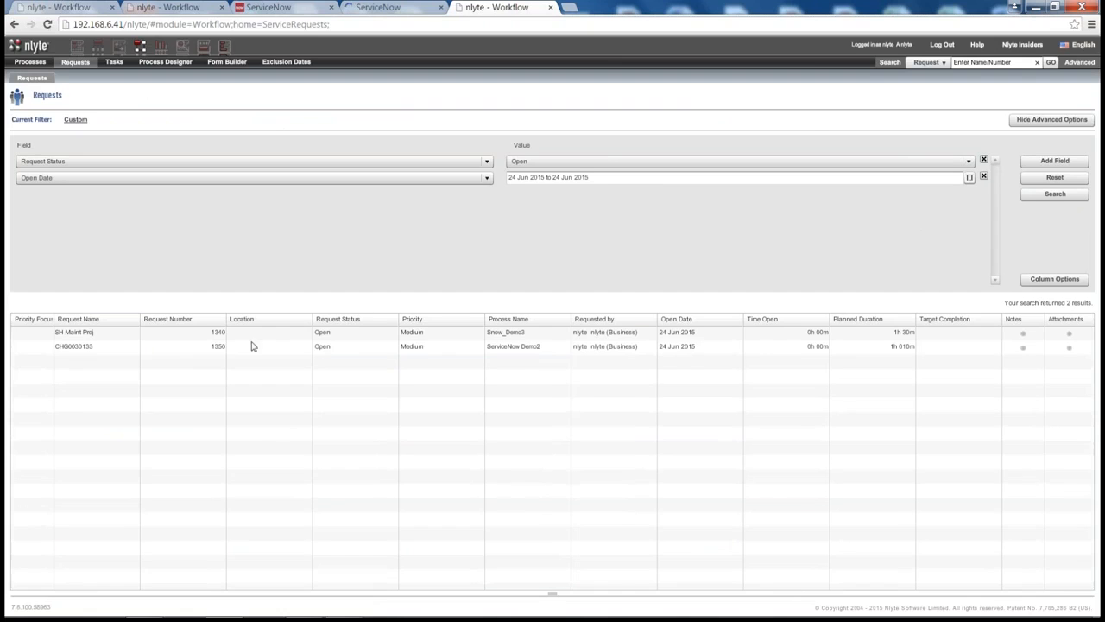
{"action": "left_click", "coordinate": [252, 346]}
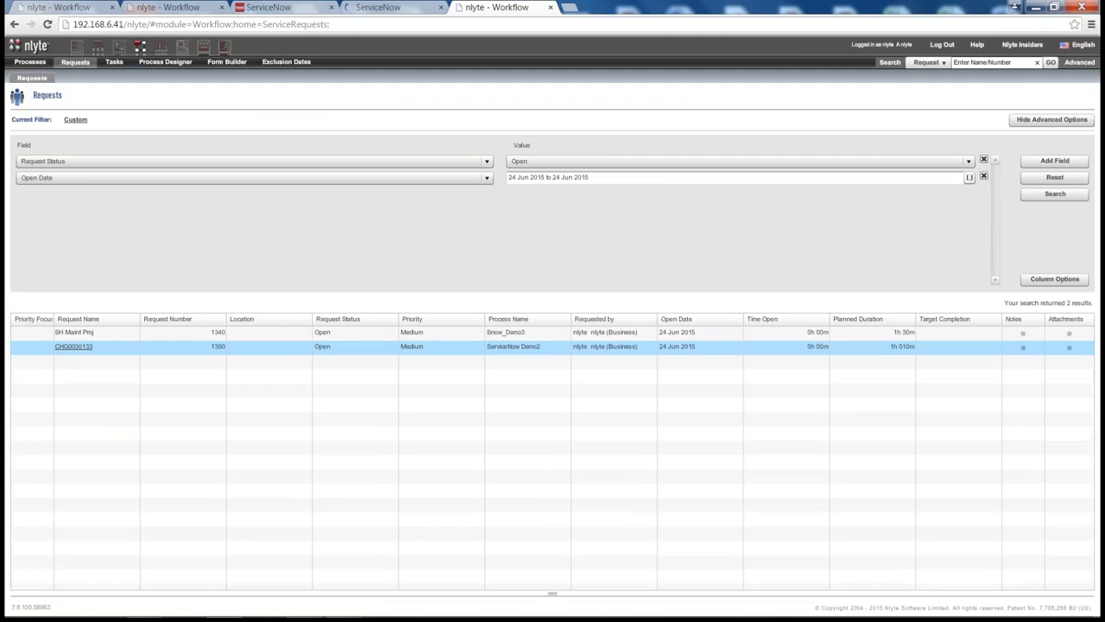